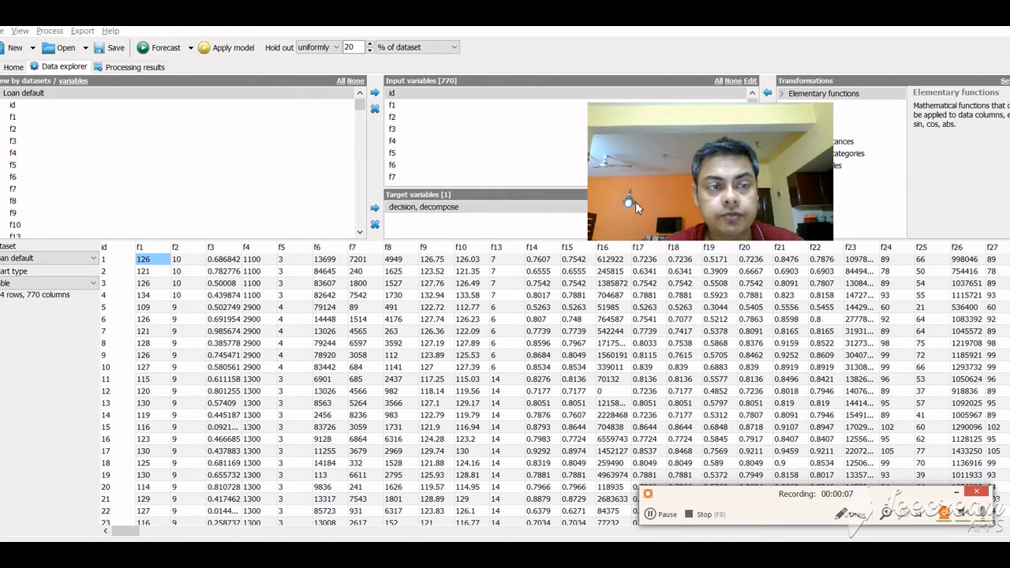
mouse_move(666, 353)
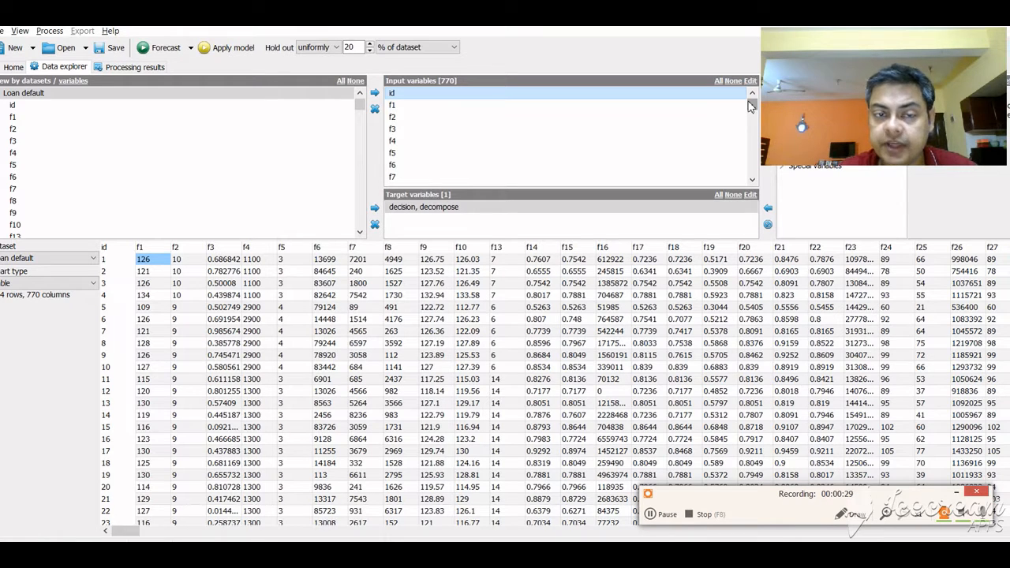
Review the modelling problem types, then show the confusion matrix with 97.1% correctly classified
click(392, 104)
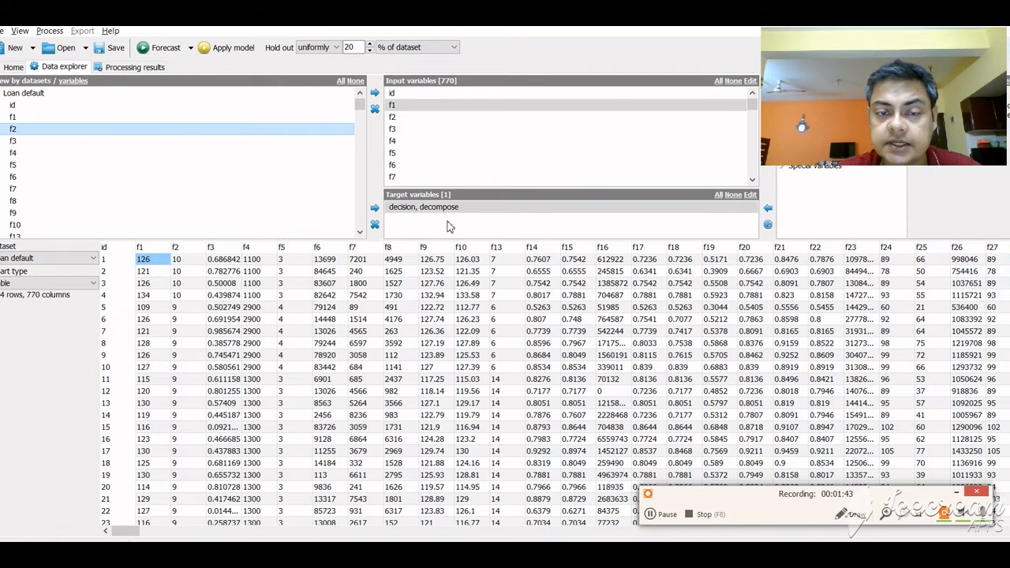
mouse_move(477, 227)
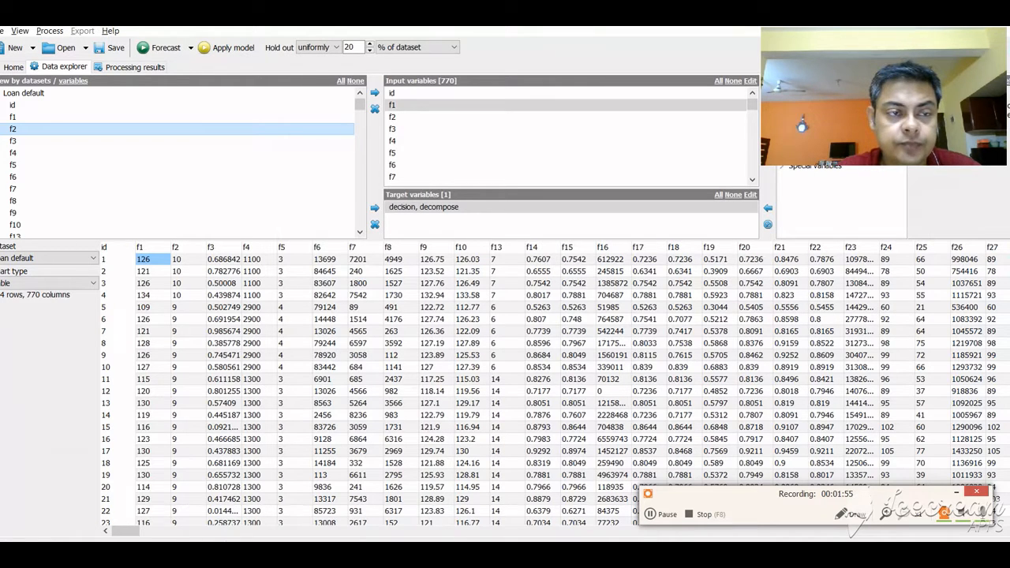
mouse_move(166, 47)
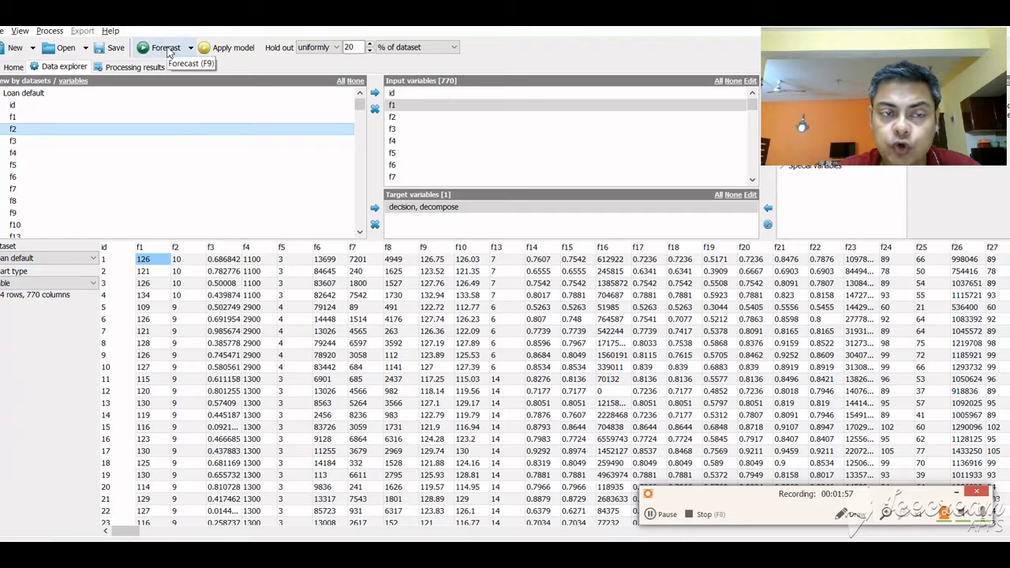
click(189, 48)
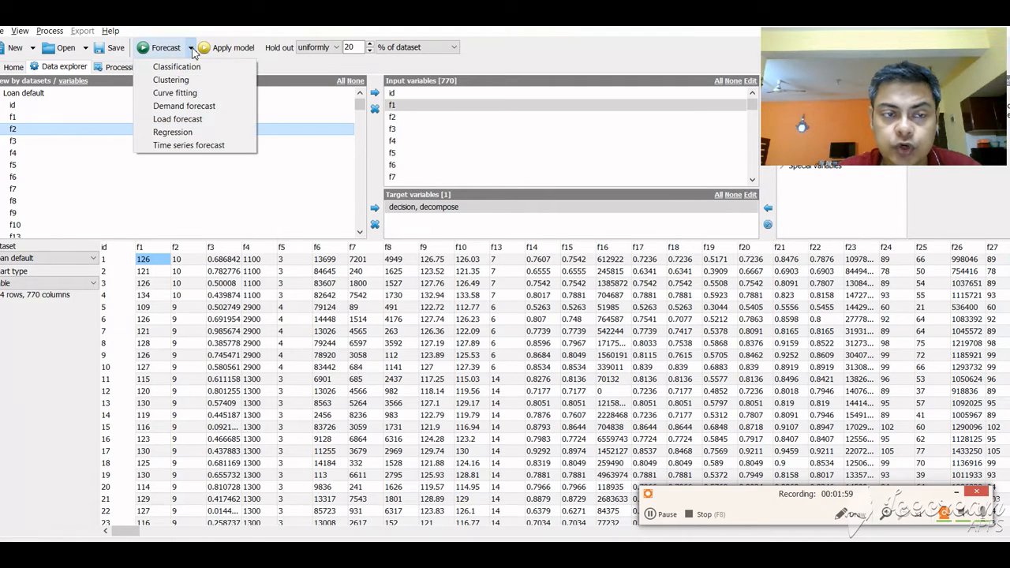
mouse_move(170, 79)
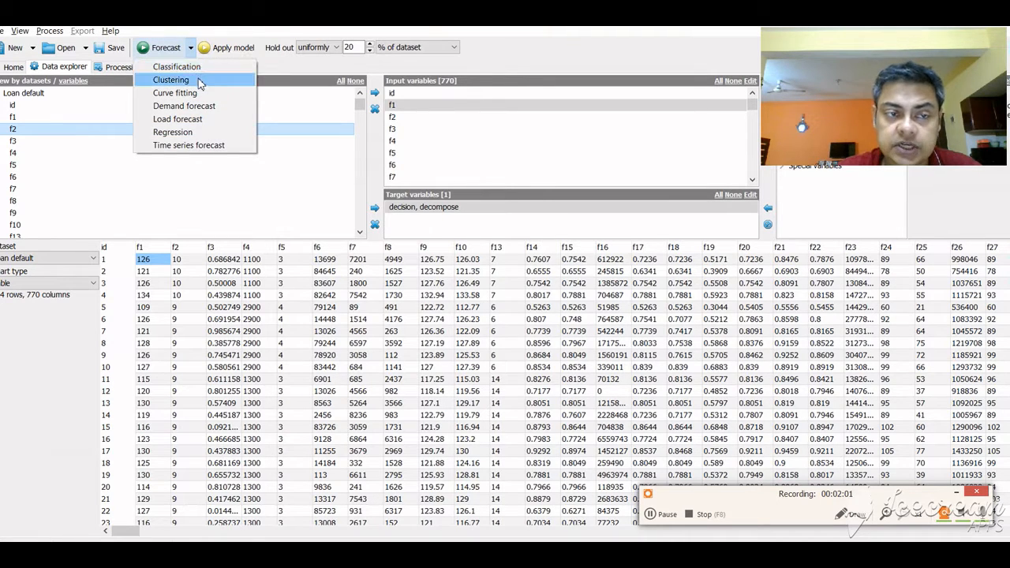
mouse_move(184, 106)
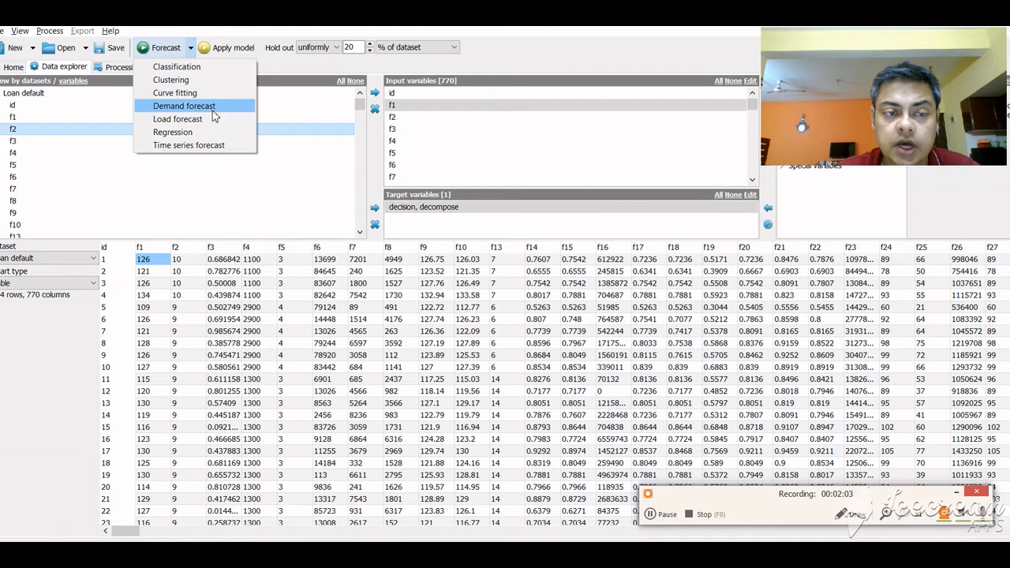
mouse_move(188, 145)
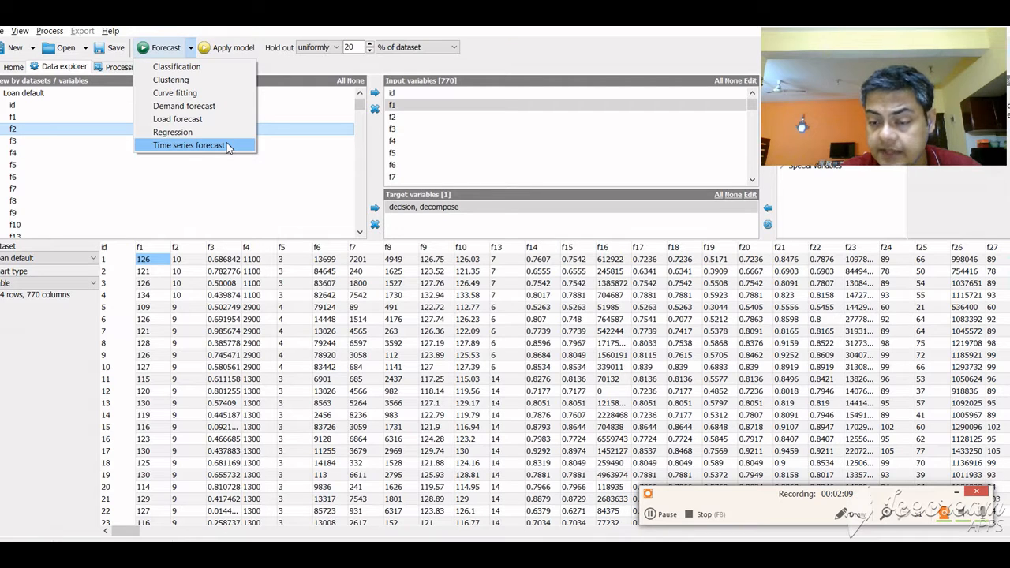
mouse_move(170, 78)
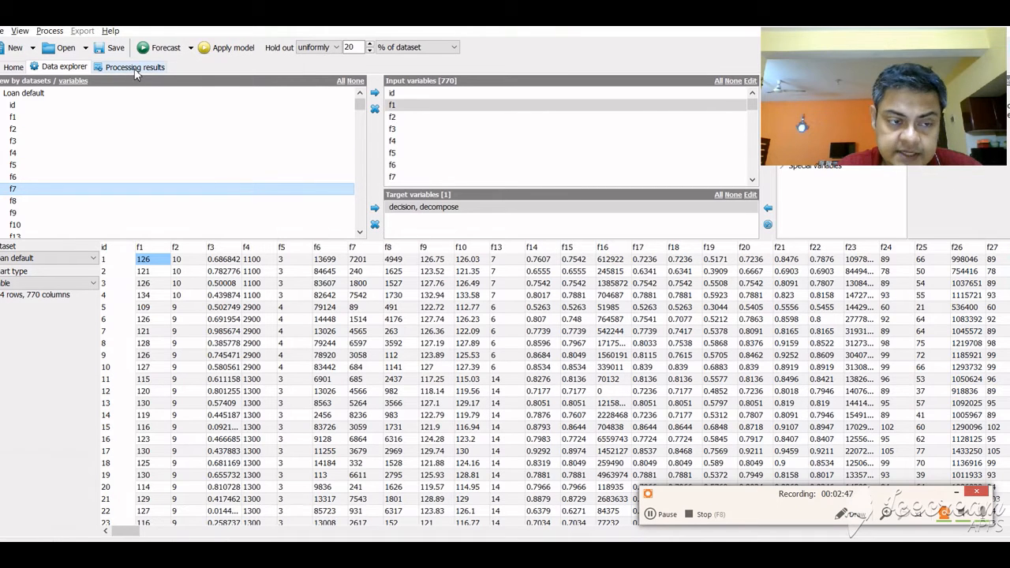
click(135, 66)
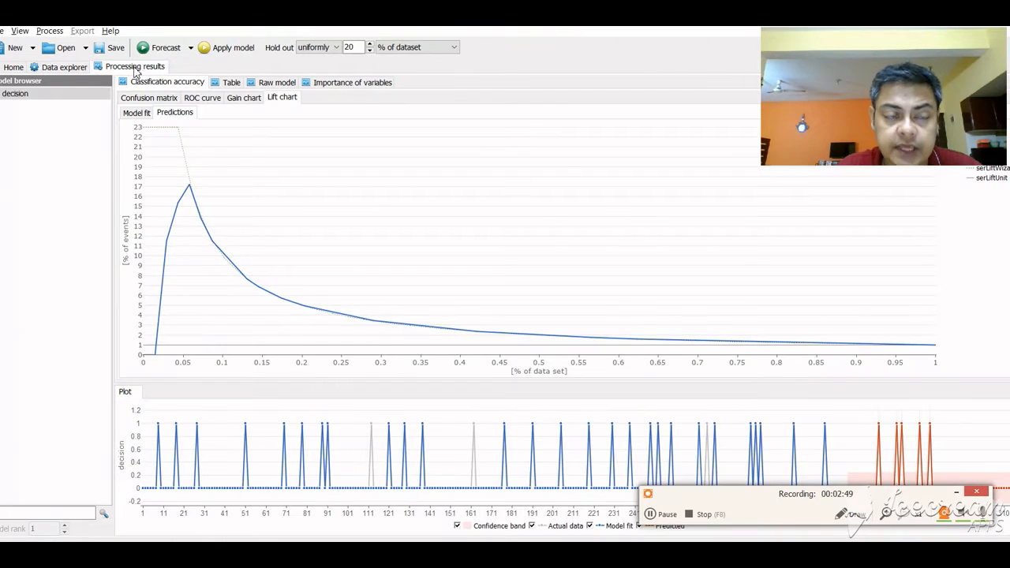
click(148, 98)
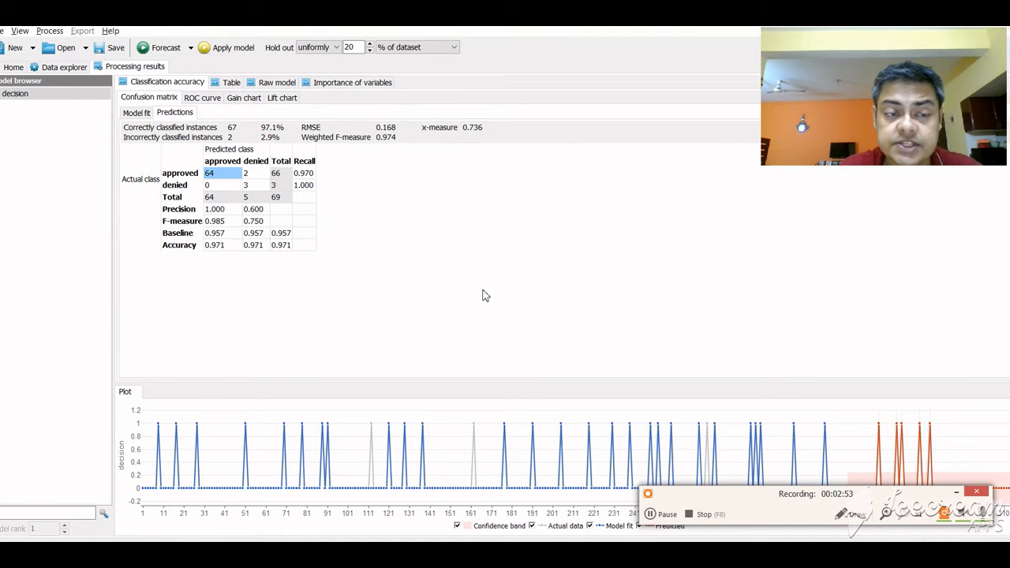
mouse_move(344, 229)
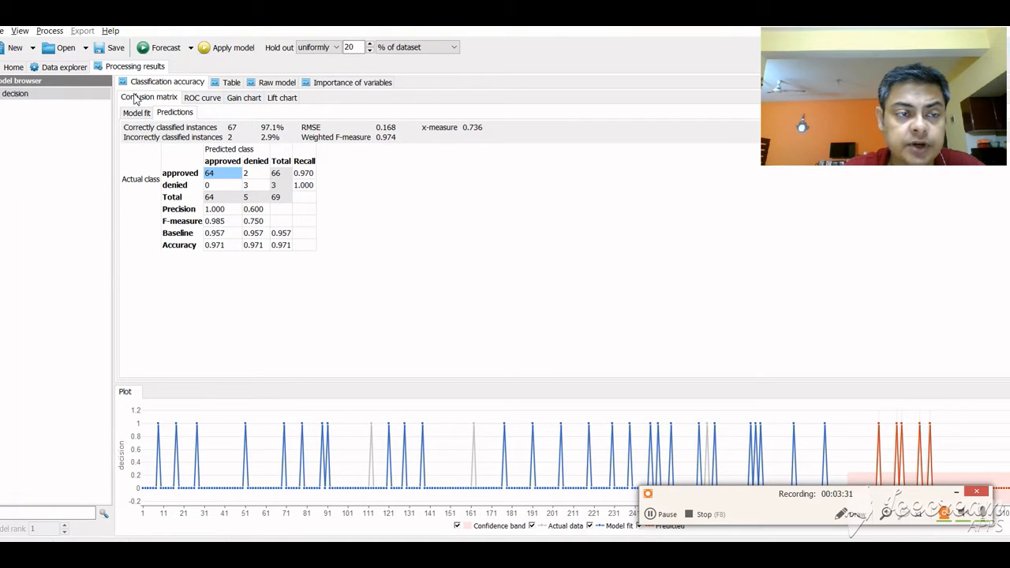
Return to the Loan default data table and select the id variable
click(63, 66)
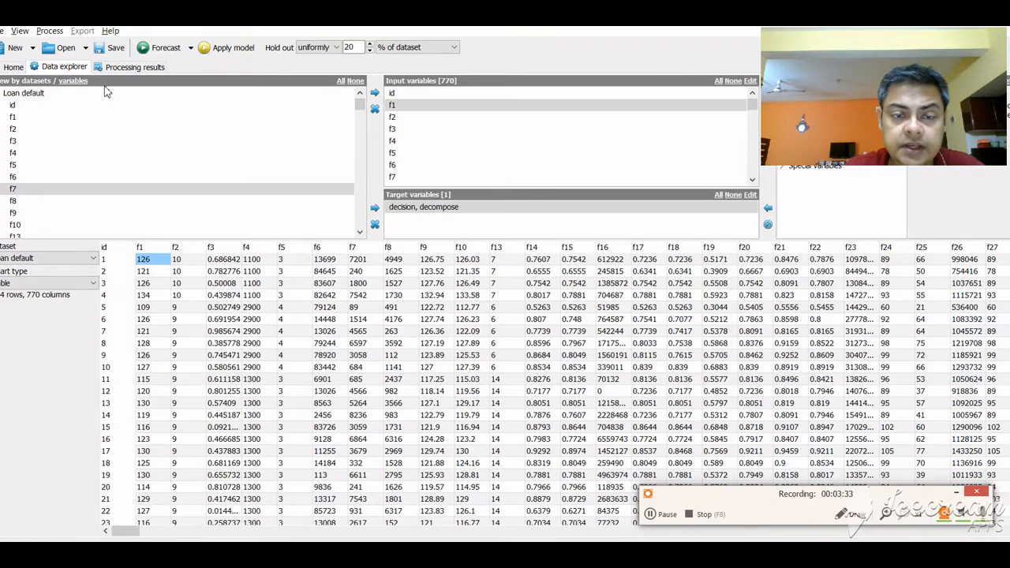
click(13, 104)
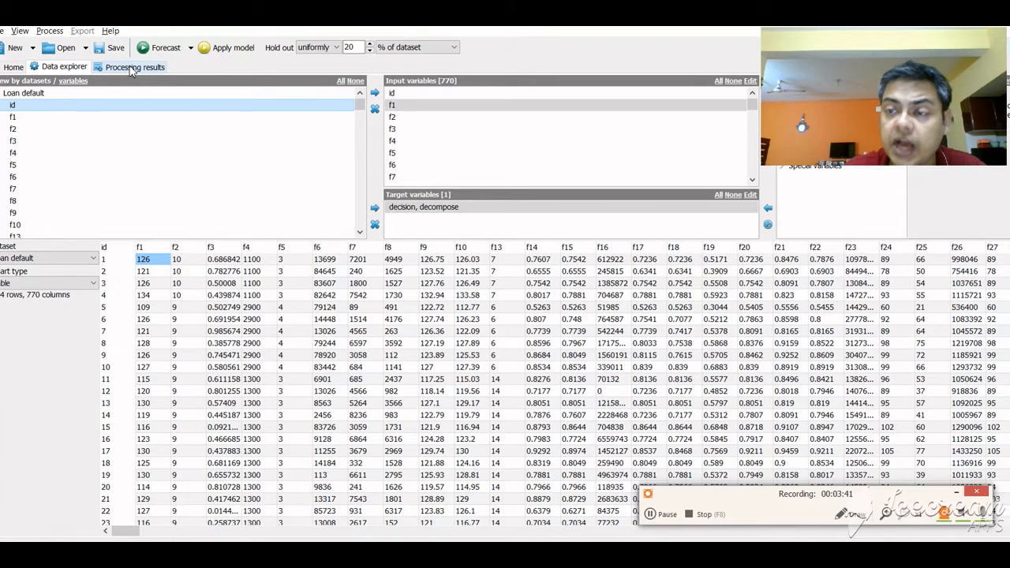
Return to the processing results and display the classification gain chart
click(135, 66)
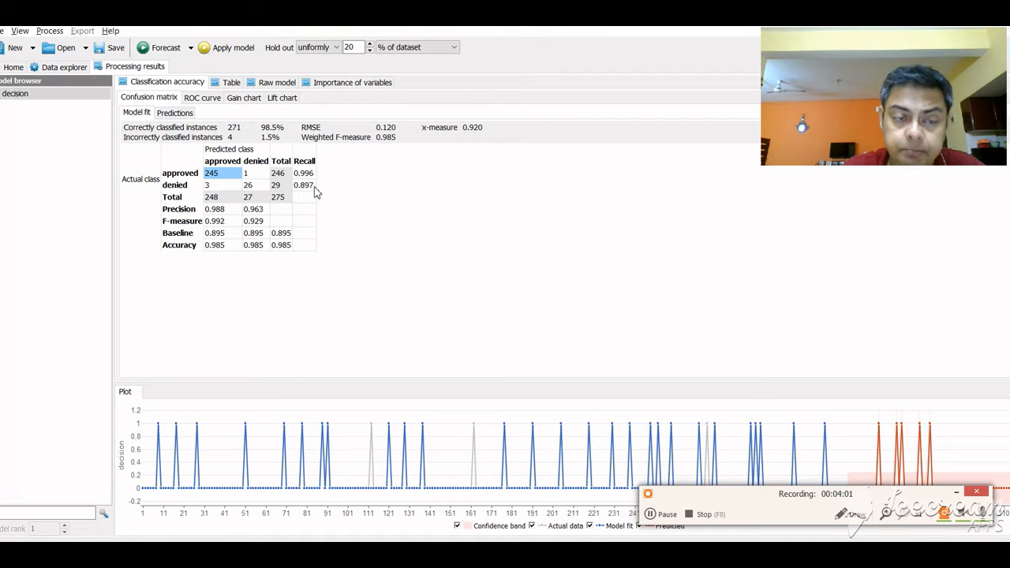
mouse_move(232, 218)
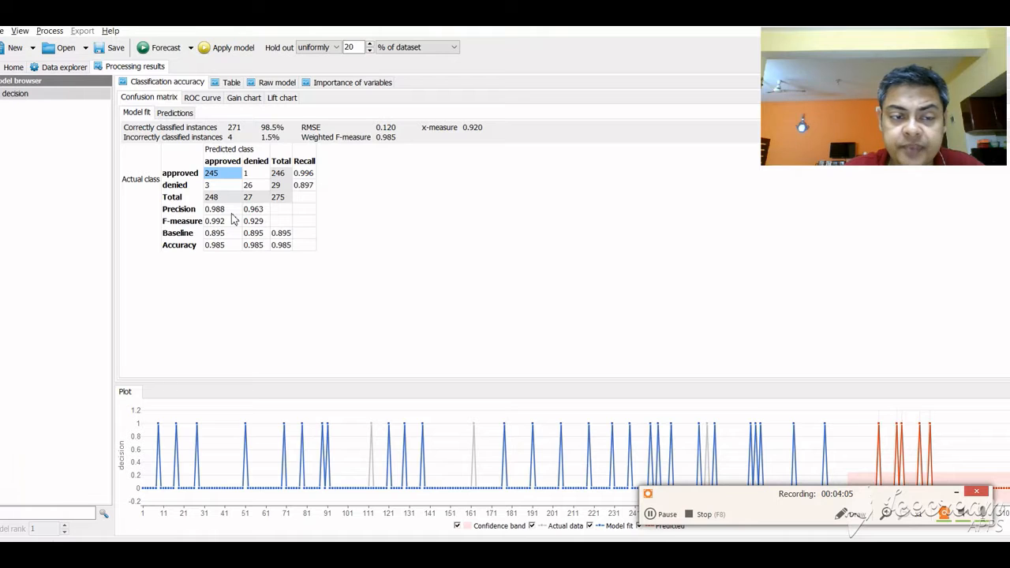
mouse_move(403, 209)
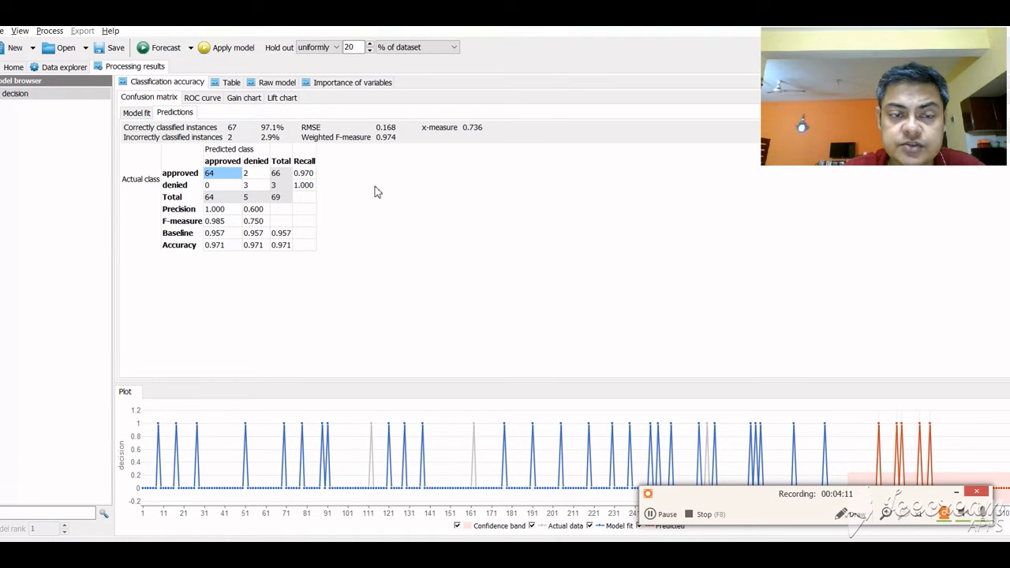
mouse_move(413, 266)
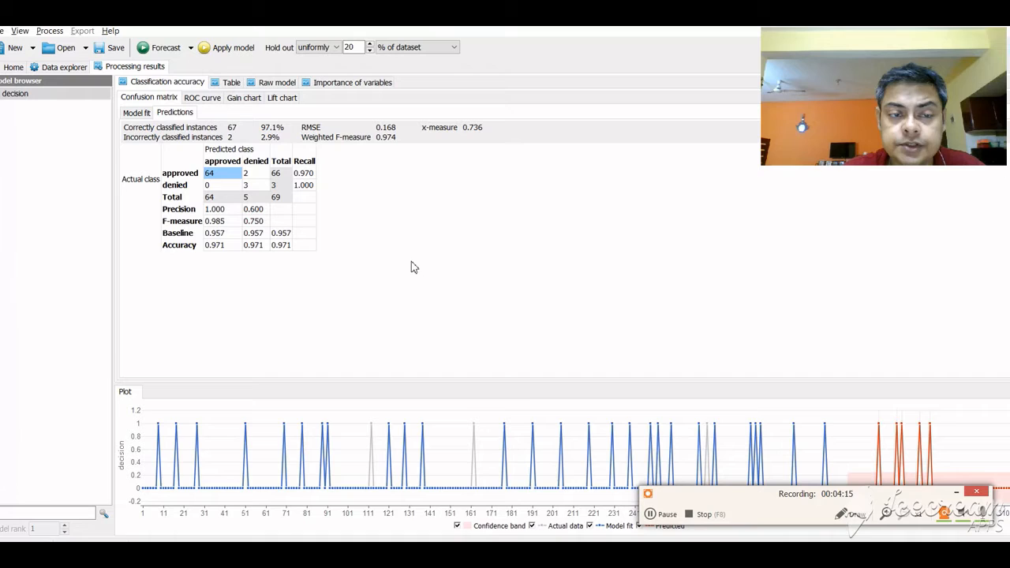
mouse_move(364, 206)
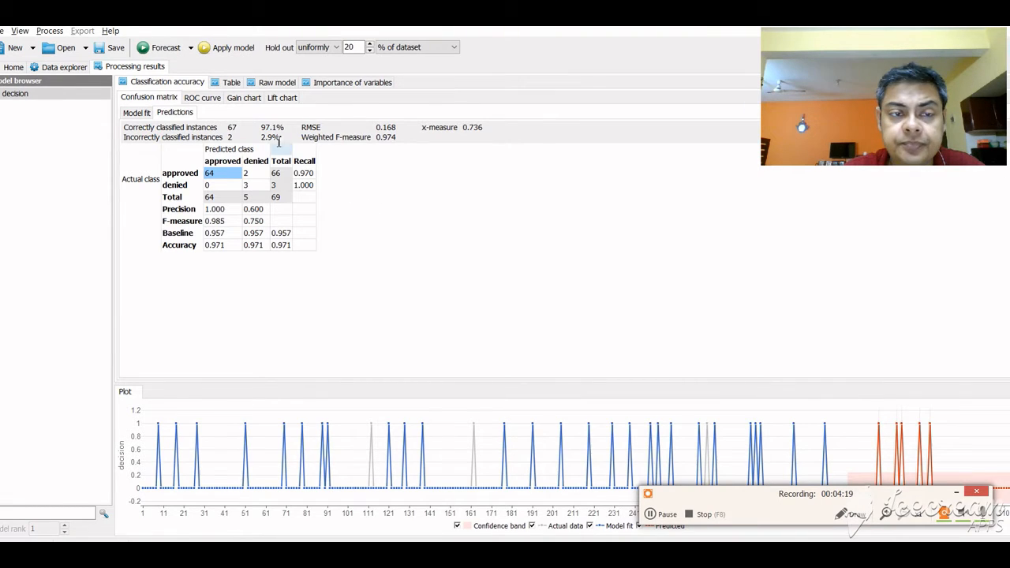
click(244, 98)
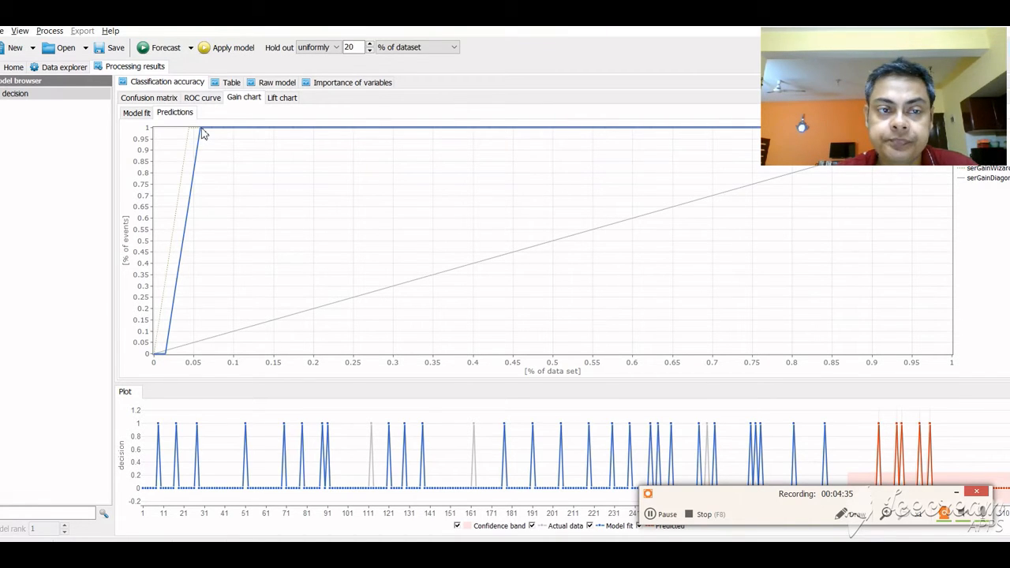
Show the predictions table of actual versus predicted decisions, all approved
click(230, 82)
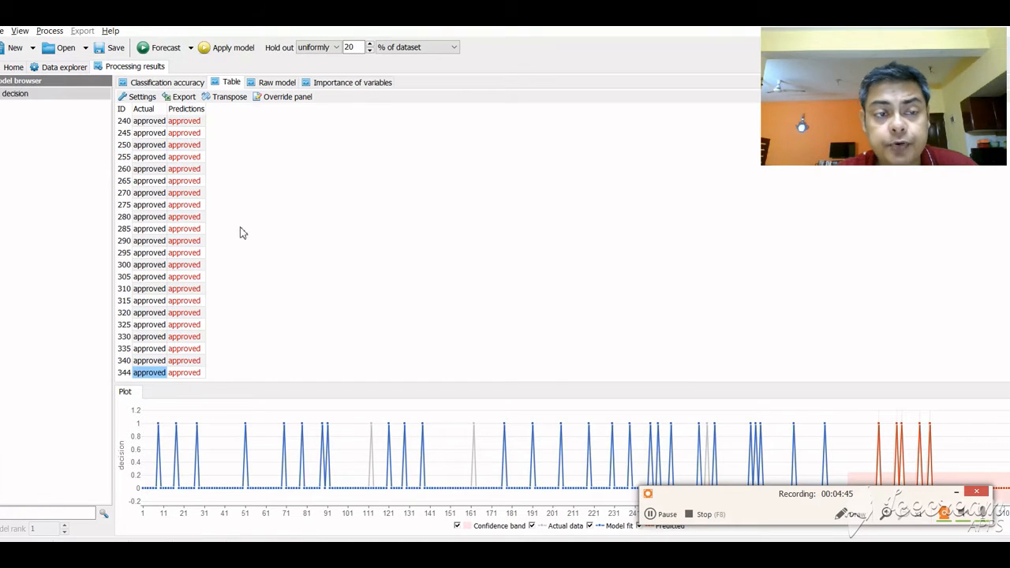
mouse_move(321, 454)
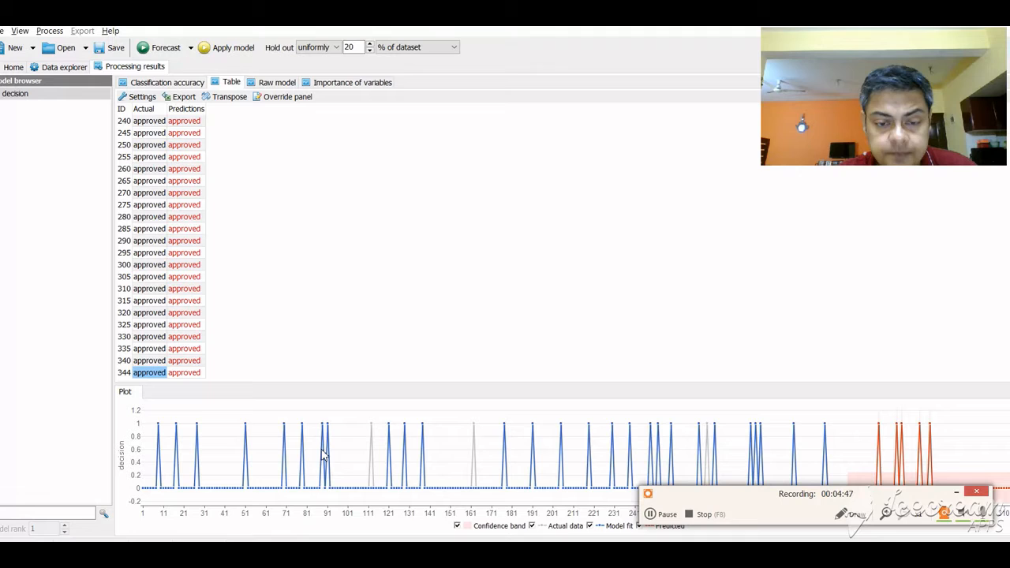
mouse_move(697, 450)
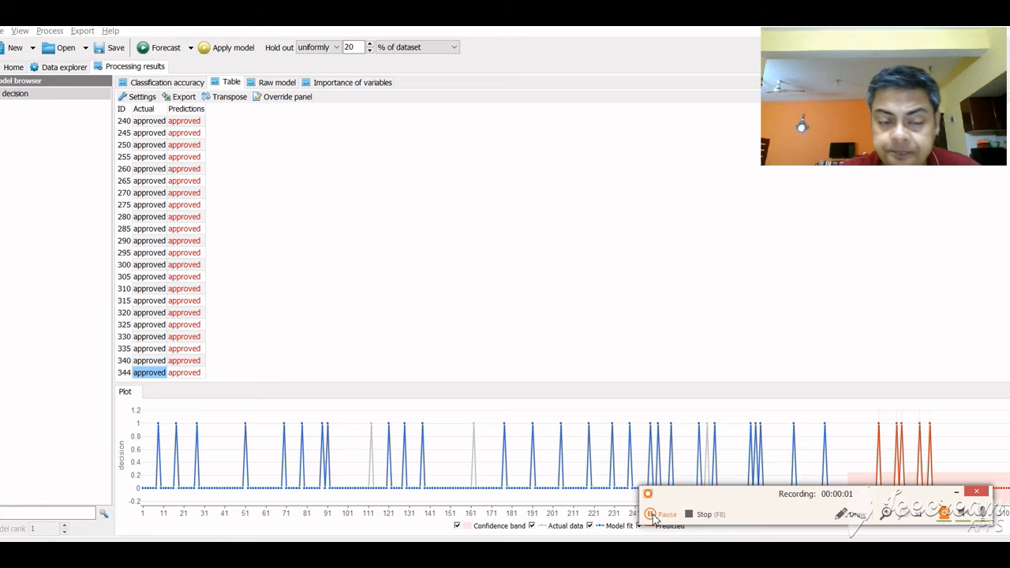
mouse_move(817, 451)
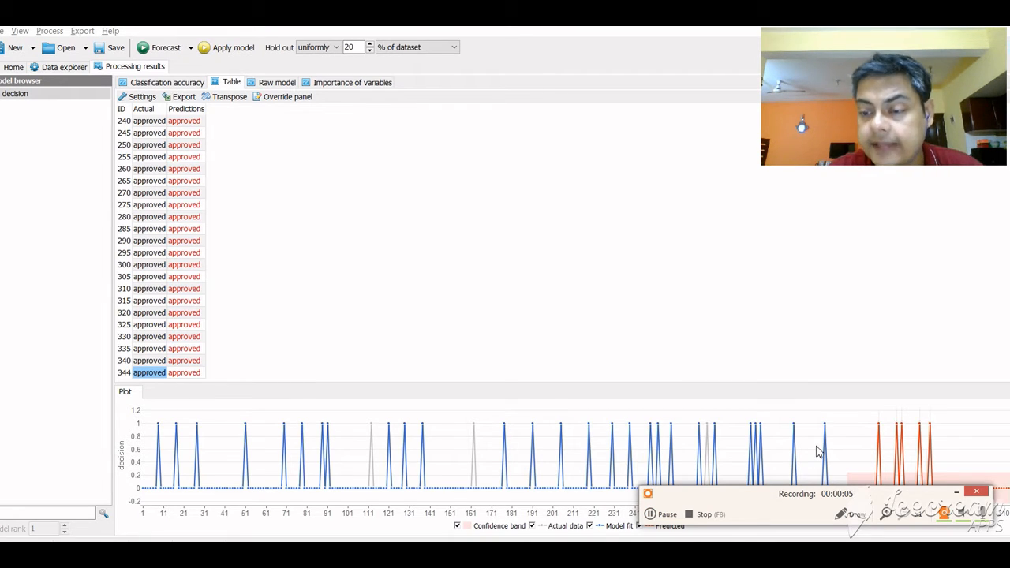
mouse_move(748, 498)
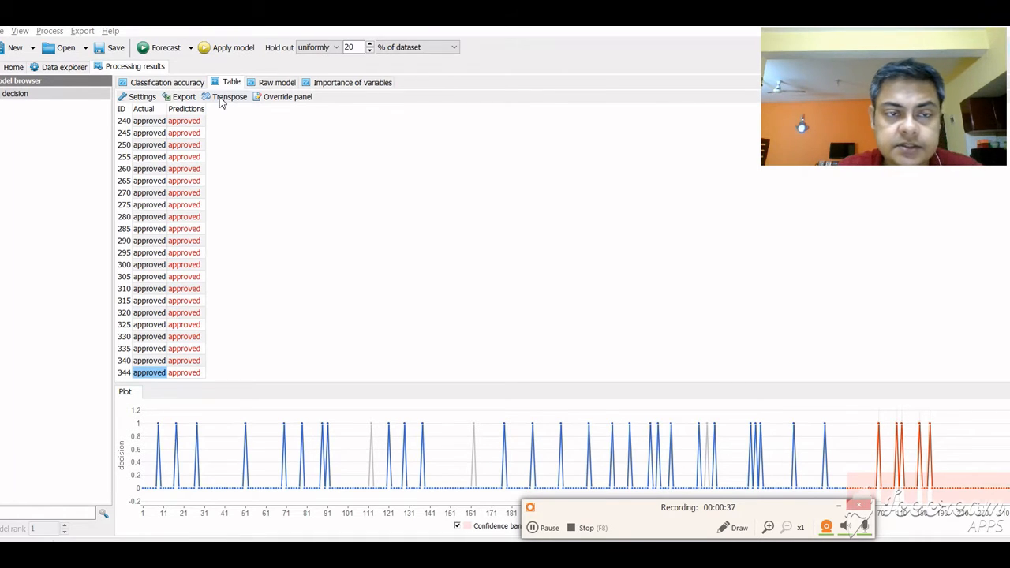
View the raw N1–N8 model equations, then the variable importance ranking led by f528 and f274
click(276, 82)
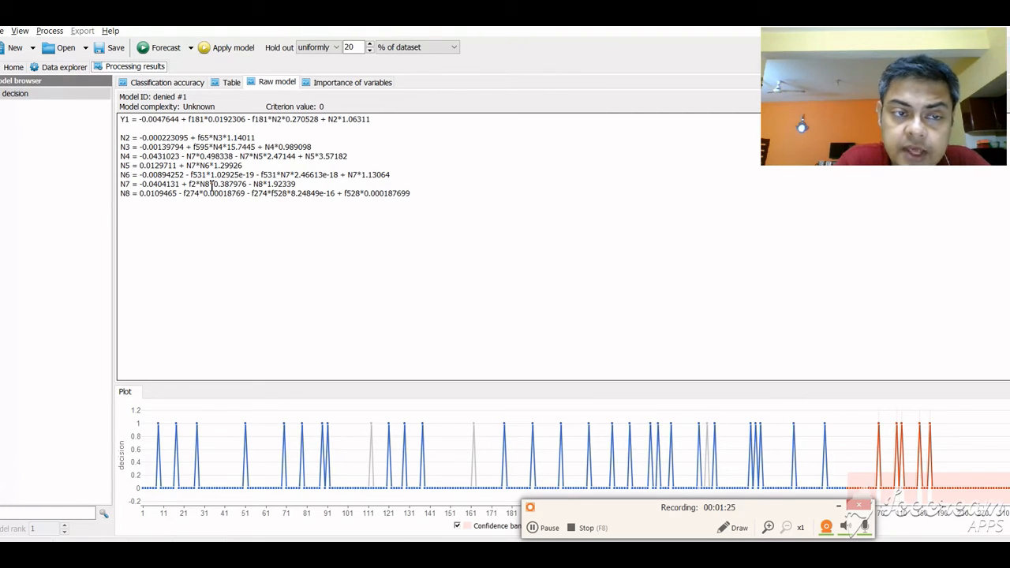
drag(120, 174, 297, 183)
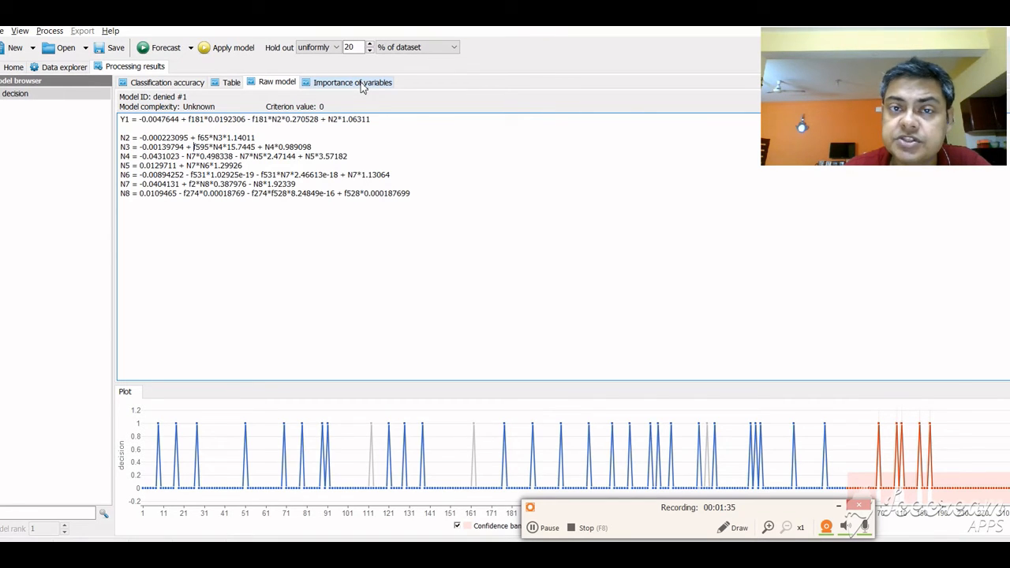
click(353, 82)
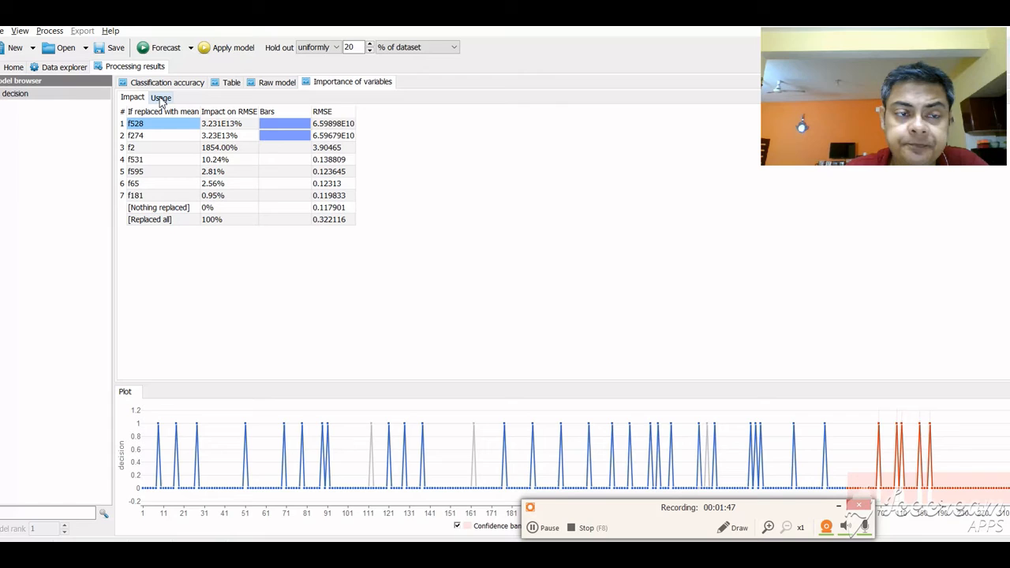
Show variable usage counts (f274 and f528 at 157 each), then go back to classification accuracy
click(161, 98)
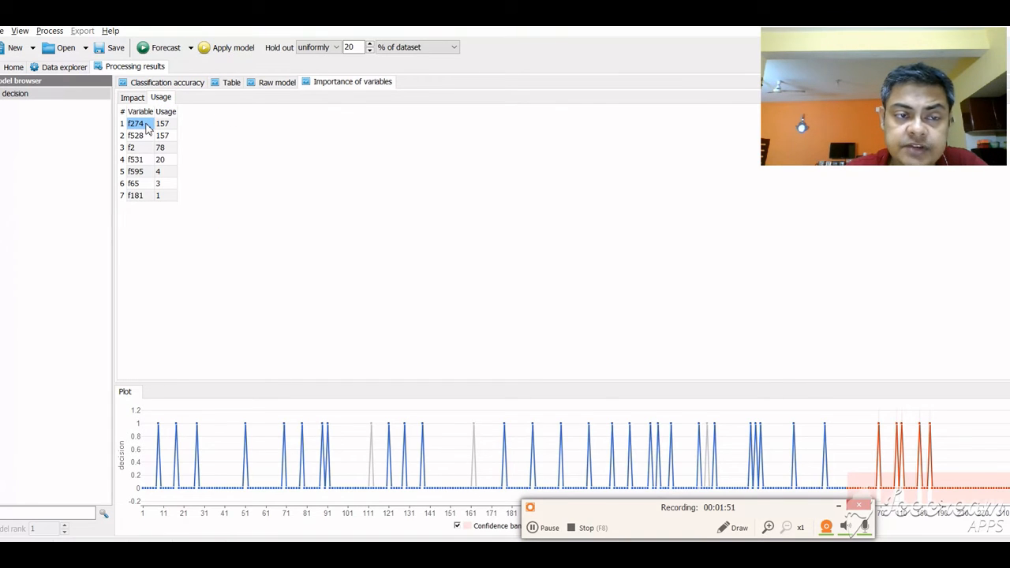
mouse_move(213, 130)
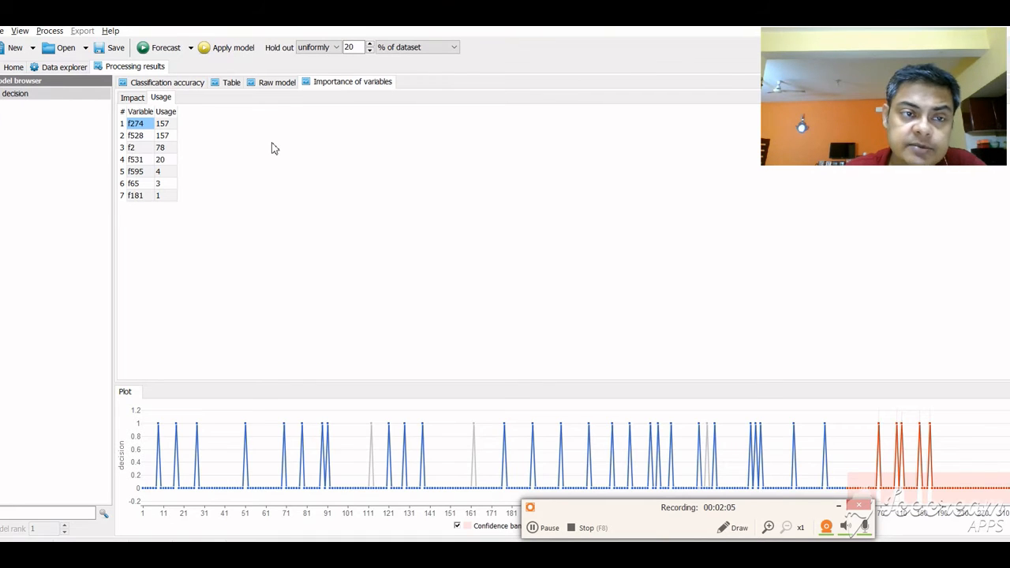
mouse_move(246, 134)
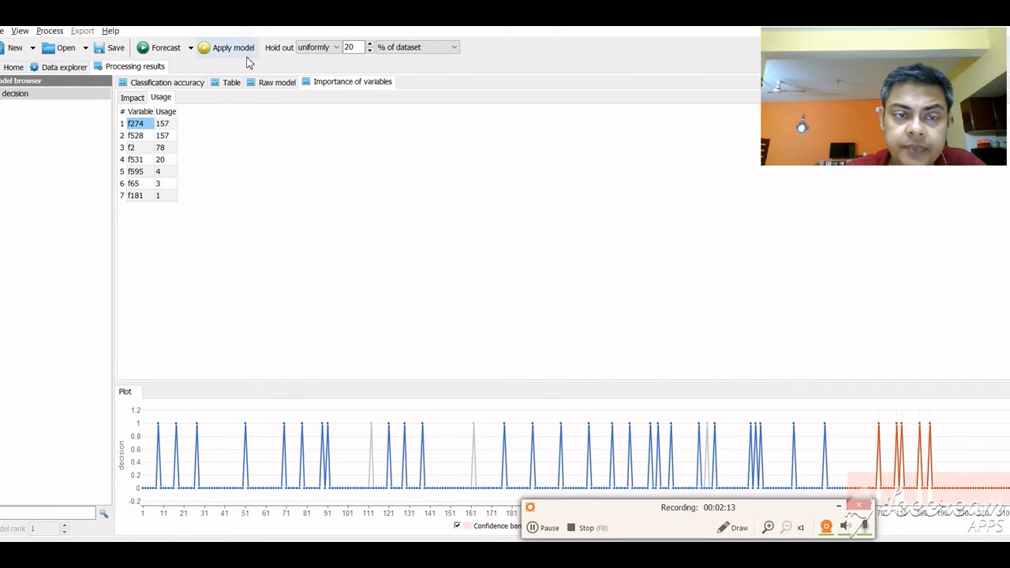
click(276, 82)
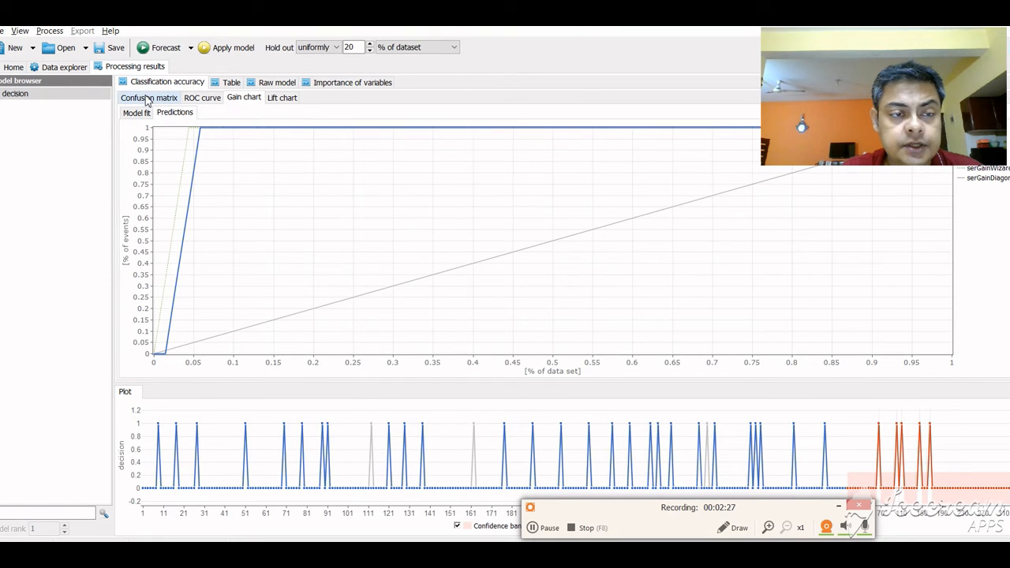
Display the confusion matrix again: 67 correctly classified, 2 misclassified
click(148, 98)
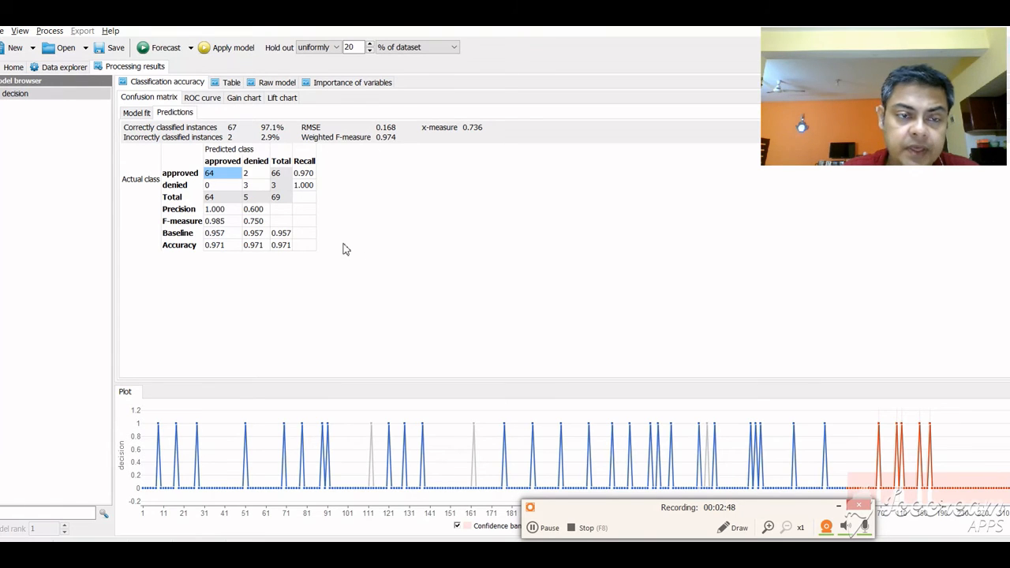
Show the actual versus predicted decisions table again, all approved through ID 344
click(230, 82)
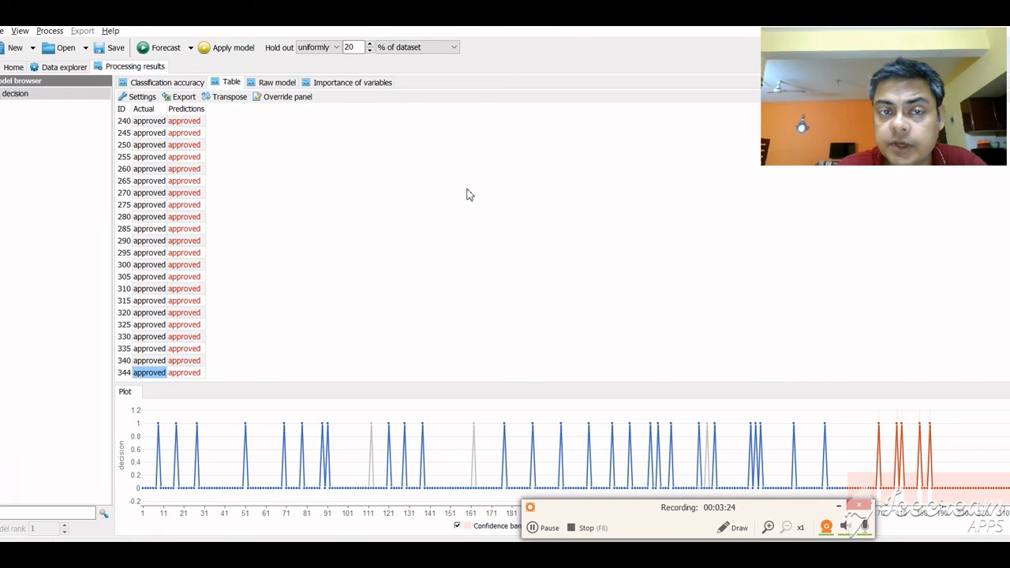
mouse_move(593, 267)
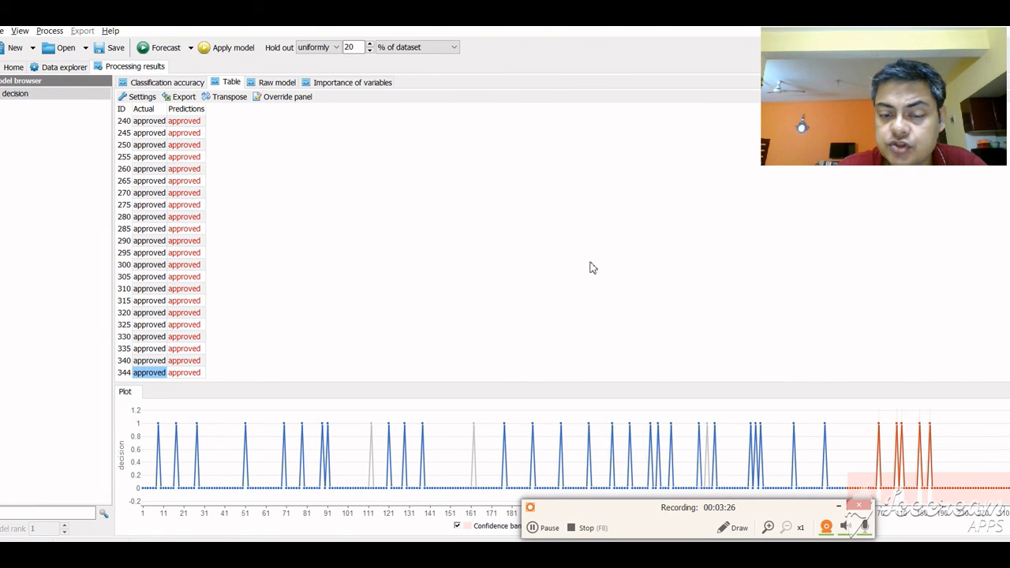